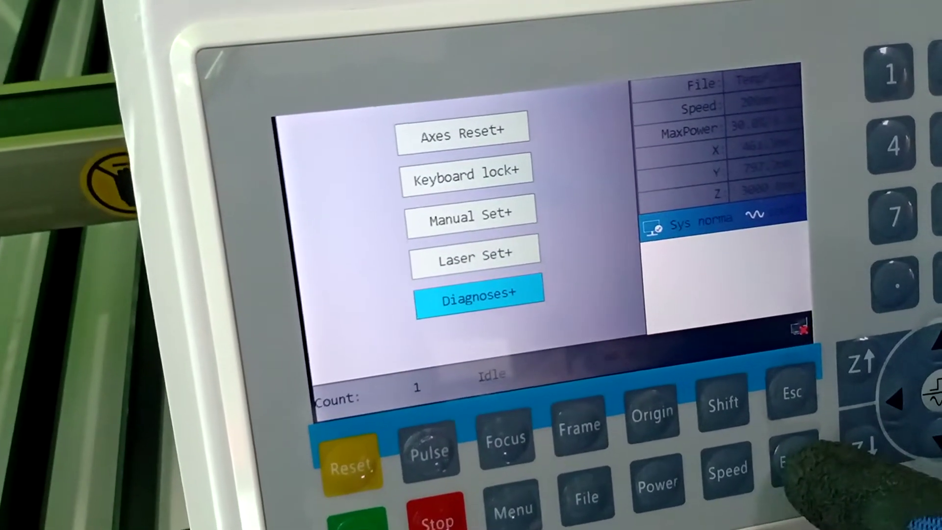
Open the Diagnoses page from the highlighted Diagnoses+ menu entry to view sensor statuses.
left_click(478, 297)
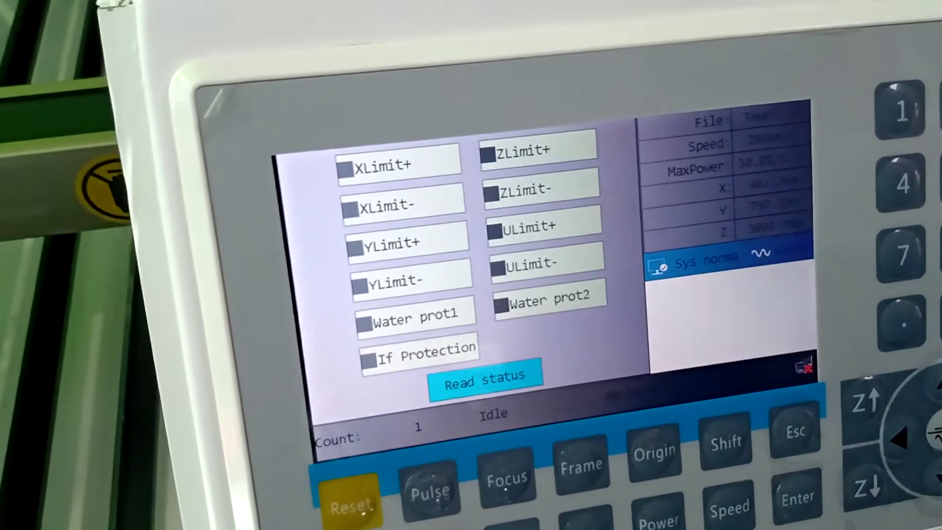